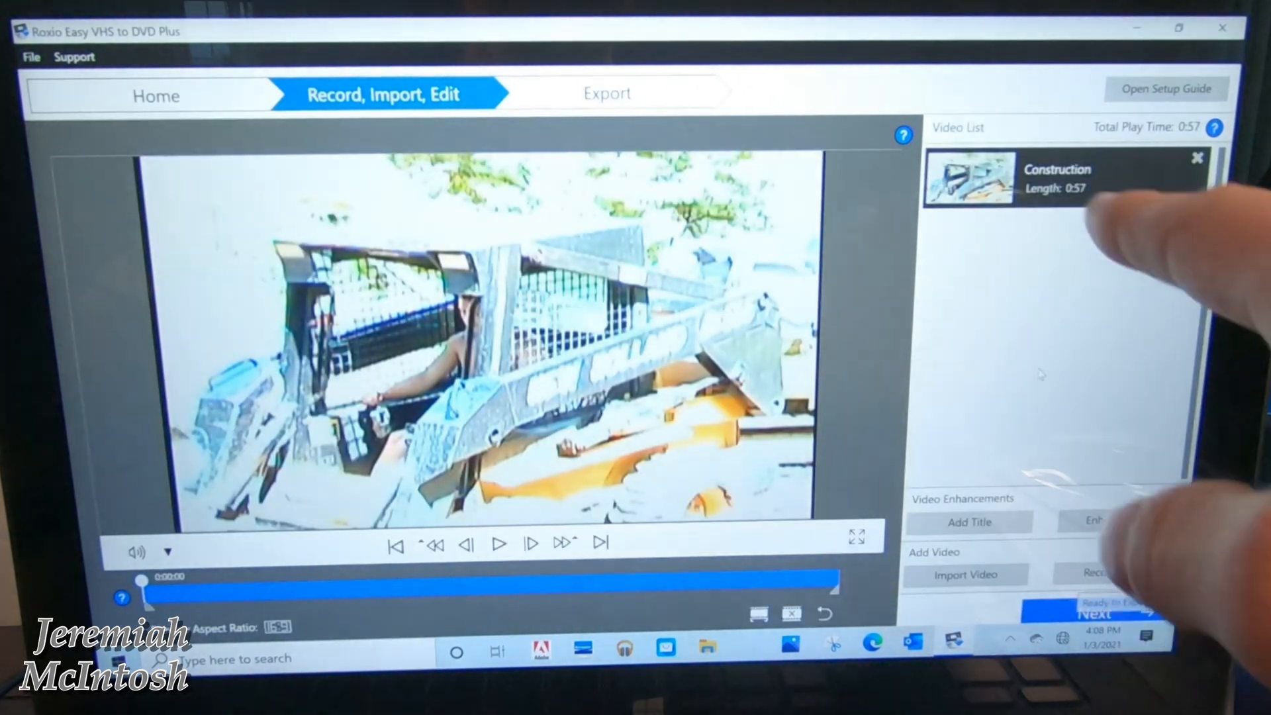
Step: Record the second clip so Construction 2 lists below Construction, totaling 1:09
left_click(1057, 179)
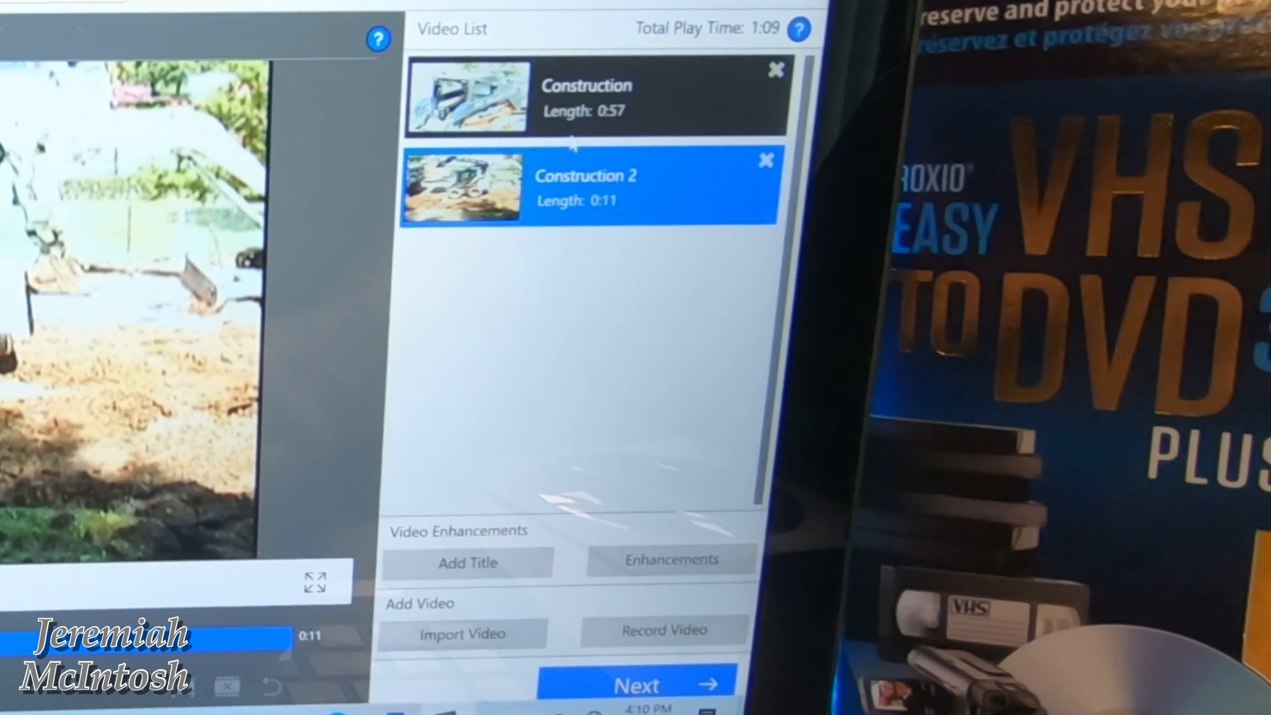
left_click(588, 95)
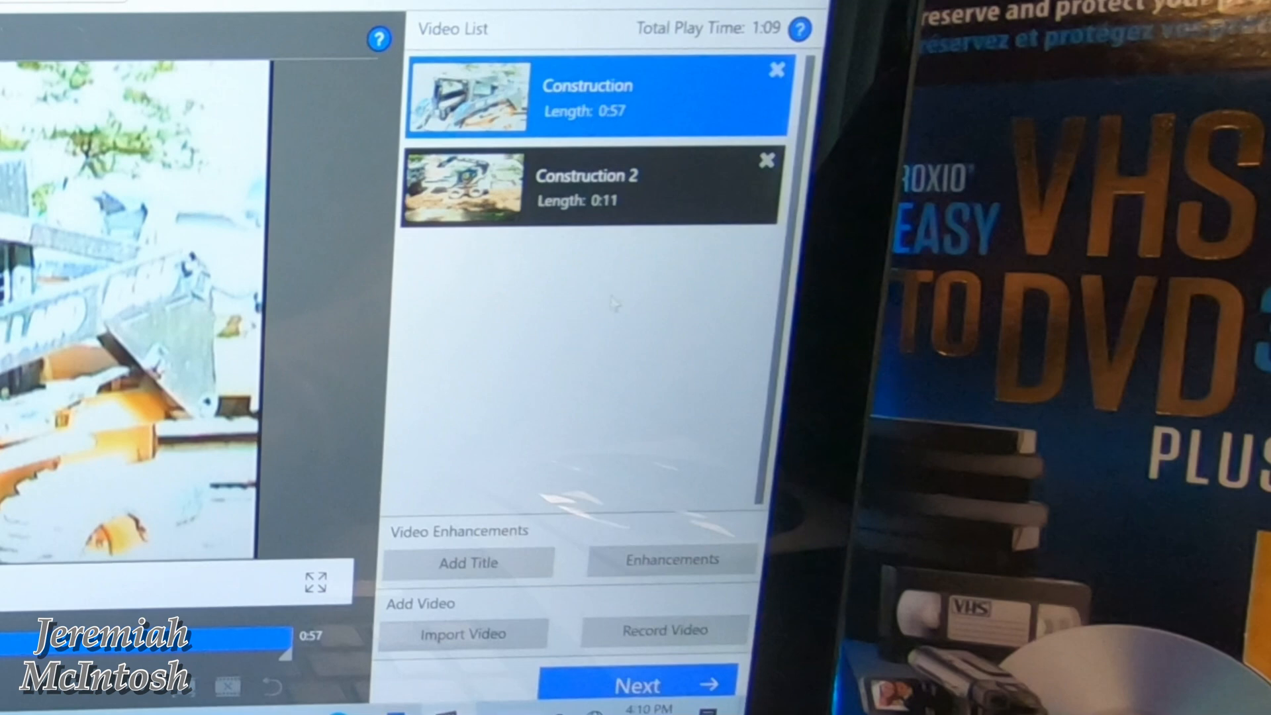
left_click(669, 558)
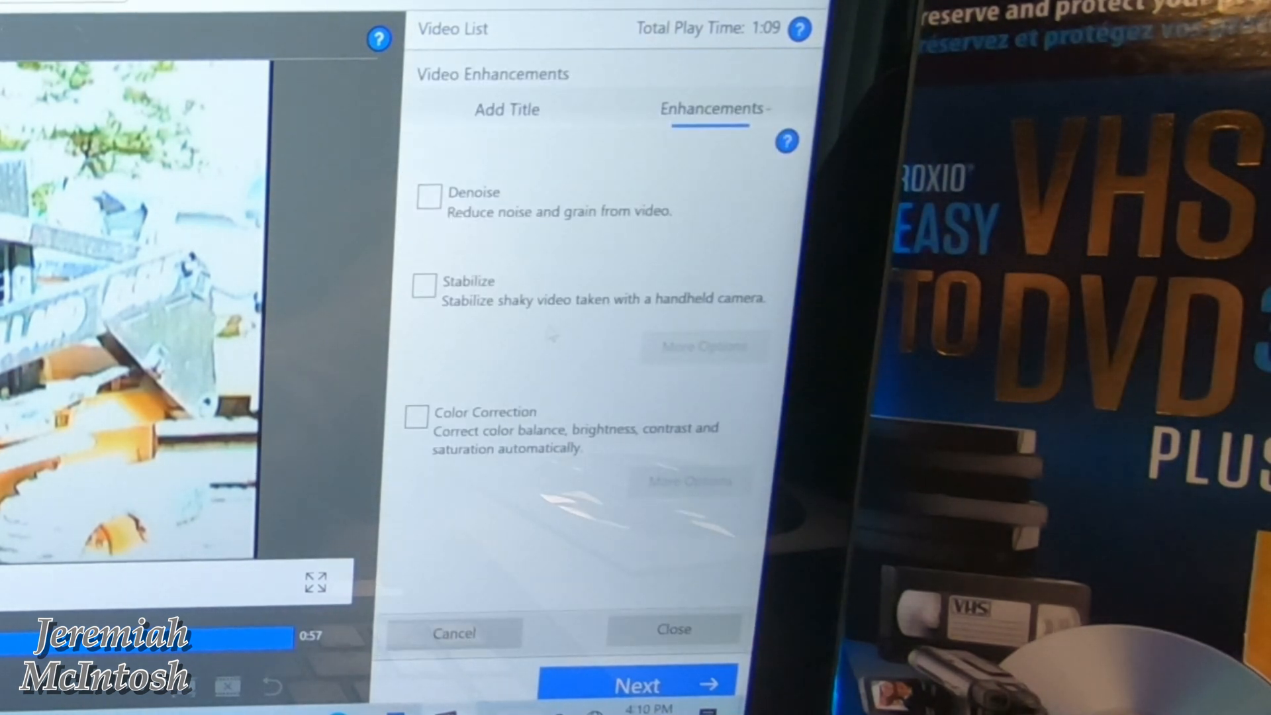
left_click(429, 197)
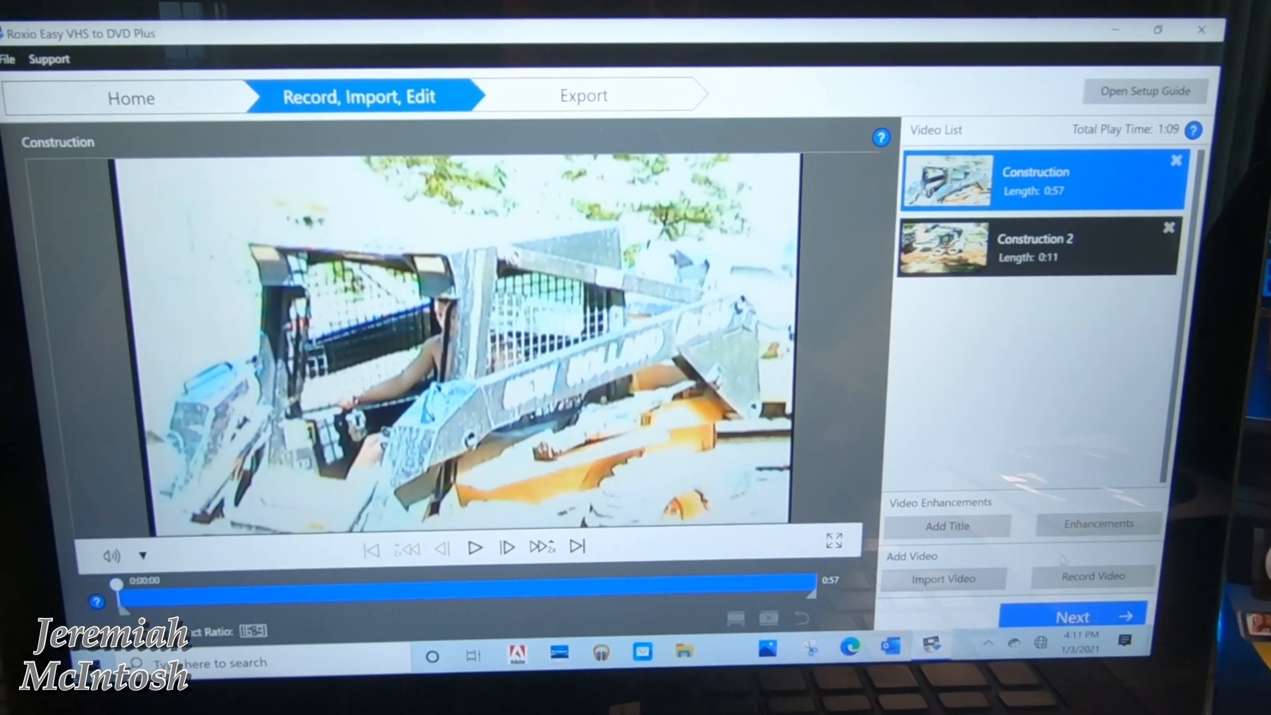
Step: Move to Export and choose NTSC 720x480 resolution for the H.264 file output
left_click(586, 96)
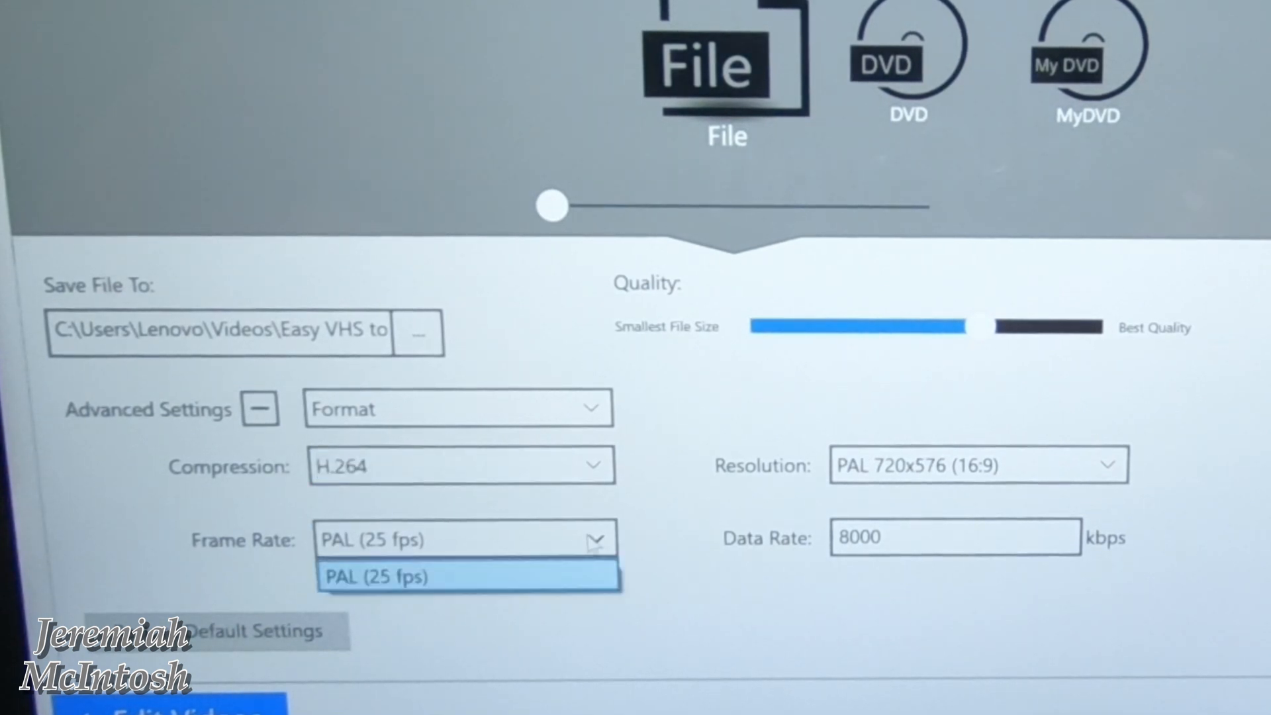
mouse_move(1096, 473)
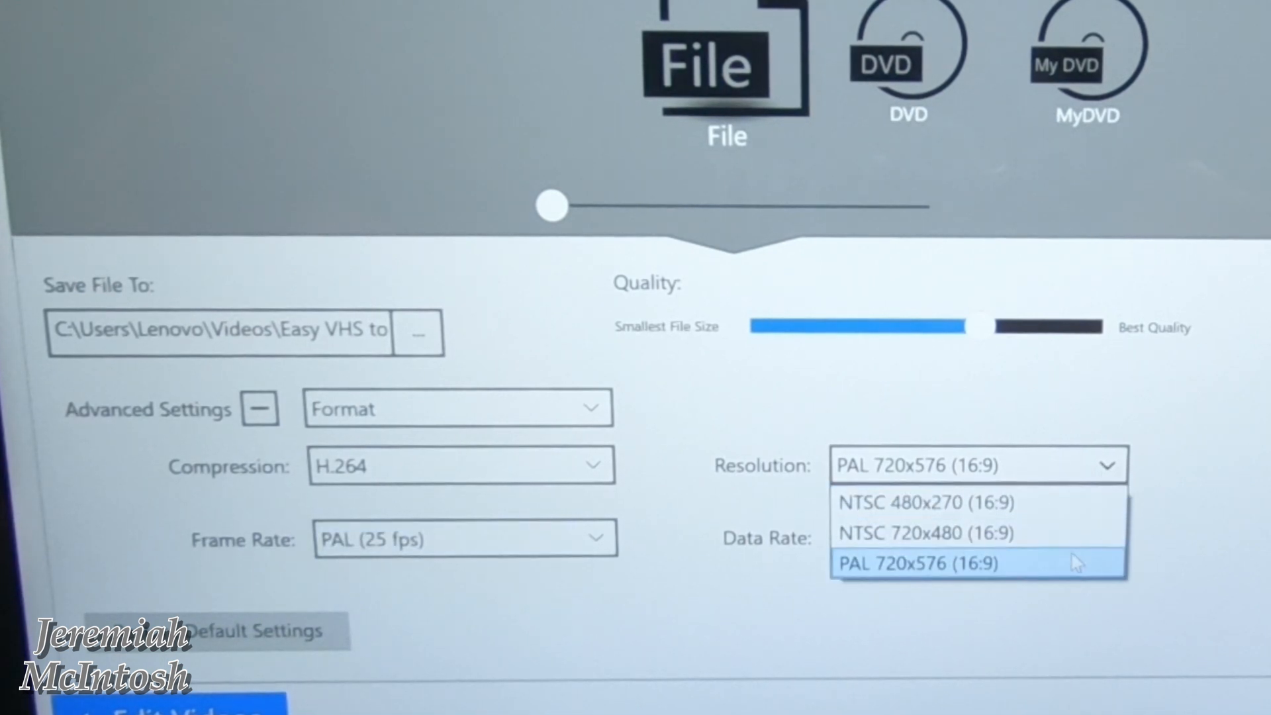
left_click(927, 532)
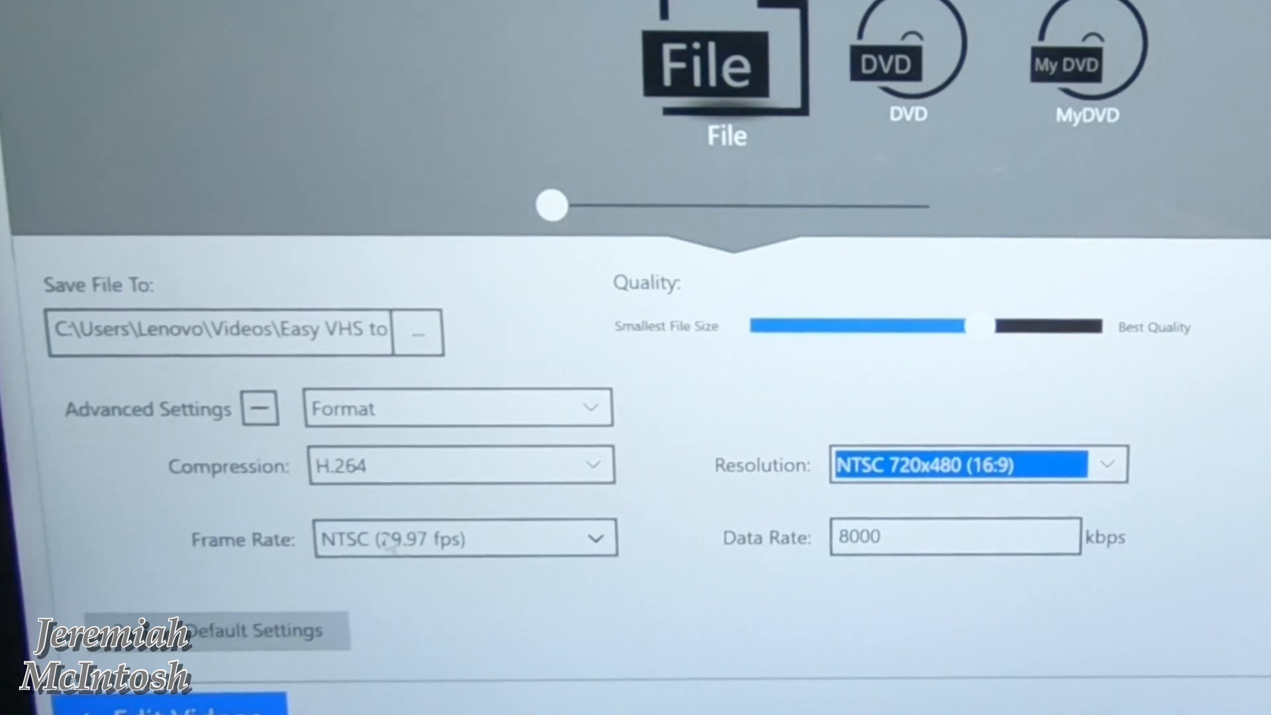
mouse_move(1012, 531)
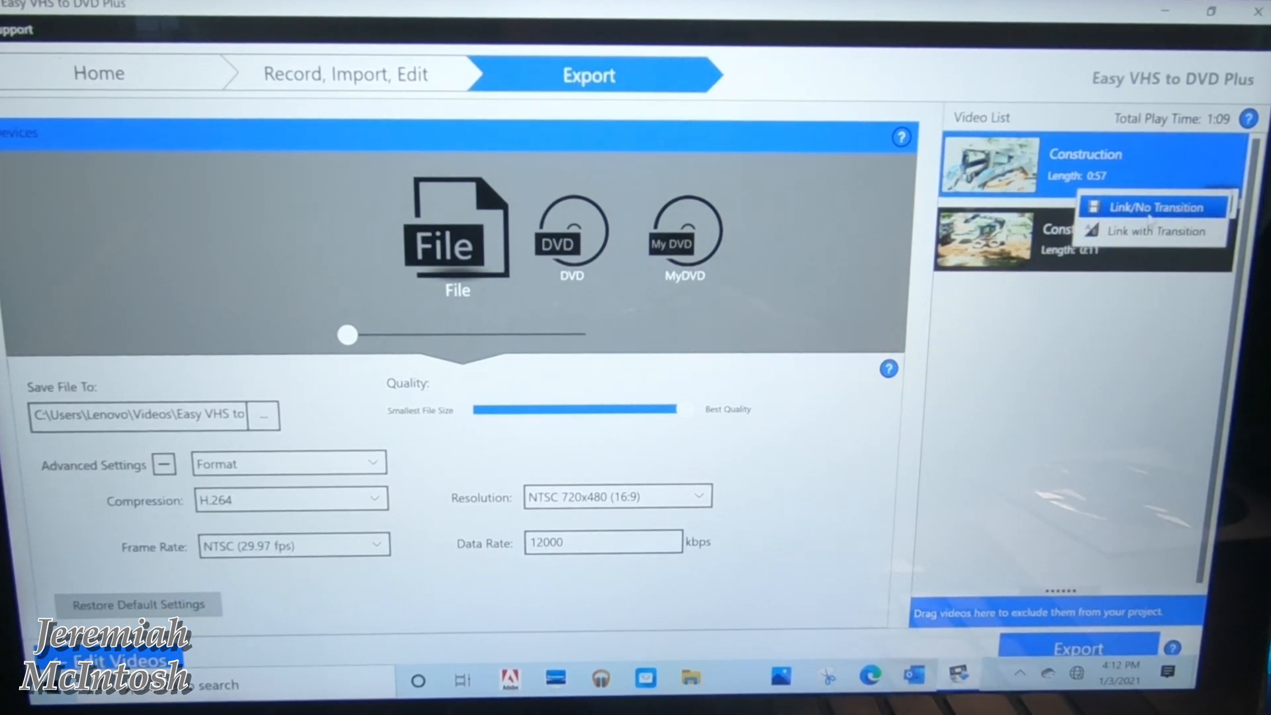
Step: Join the clips with Link/No Transition and export them as one 12000 kbps file
left_click(1150, 207)
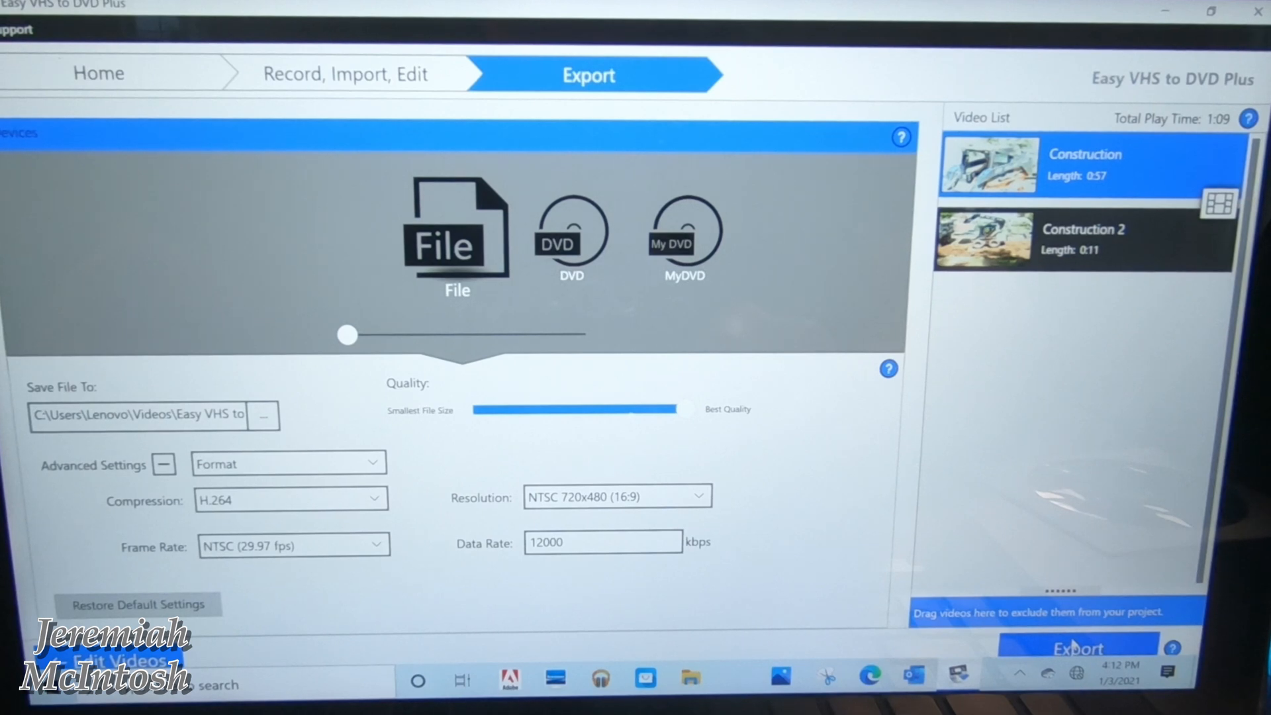
left_click(1078, 648)
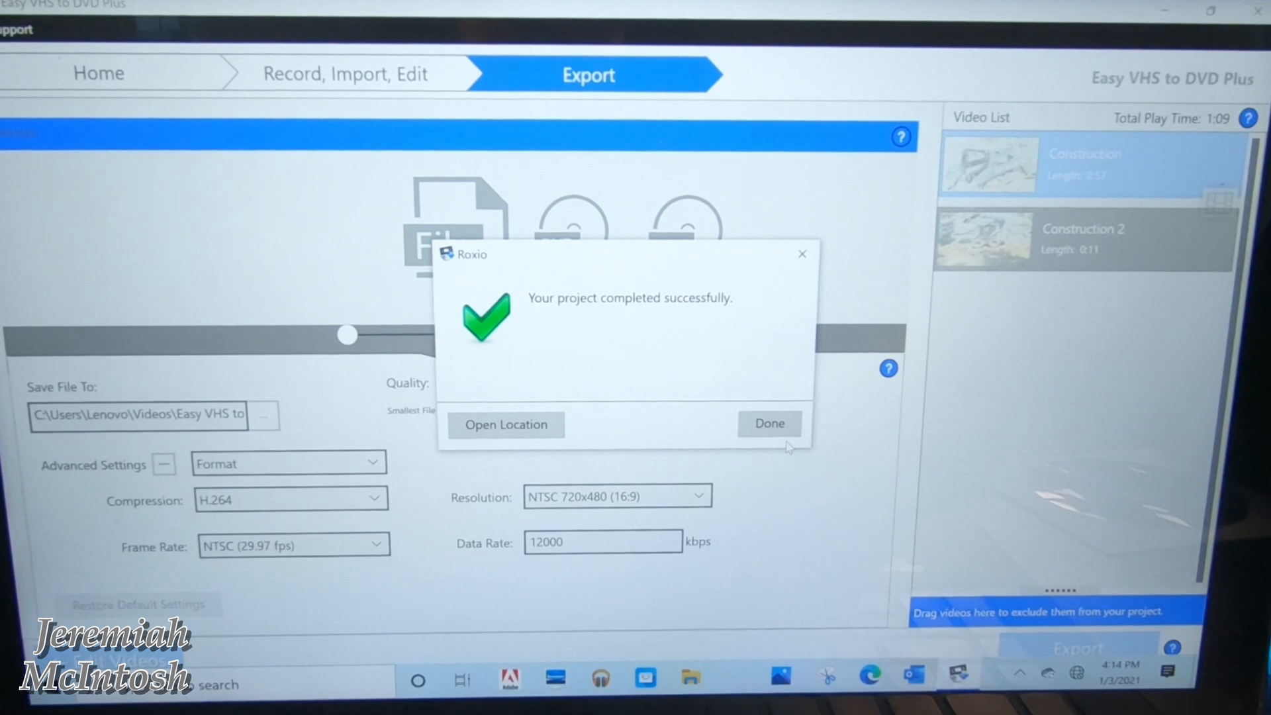
Step: Dismiss the export message and browse to Videos > Easy VHS to DVD > Captured Videos
left_click(770, 424)
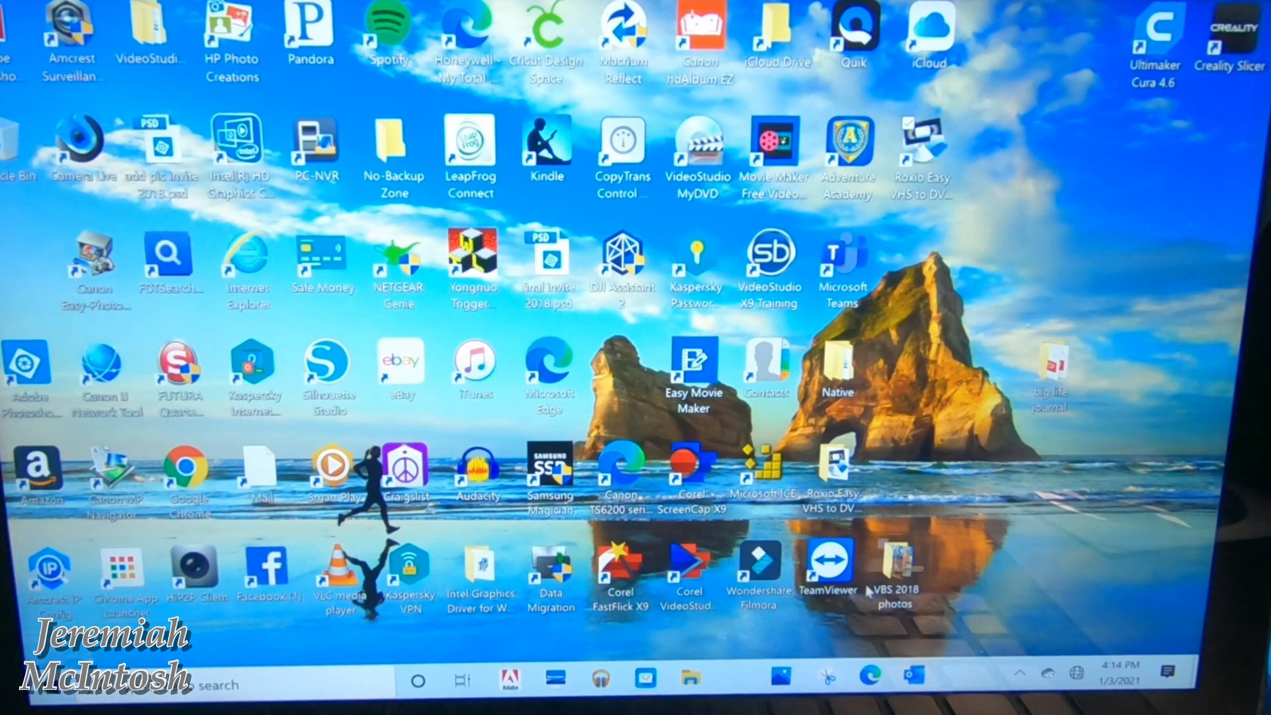
left_click(693, 678)
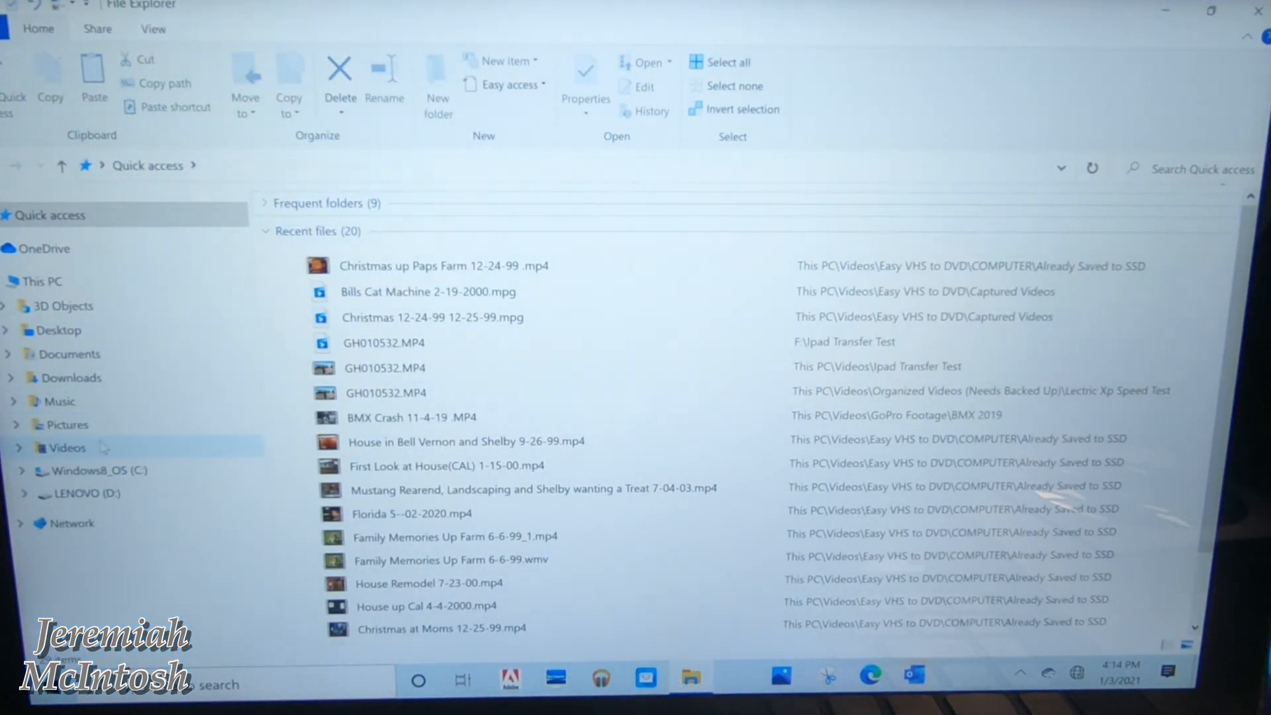
left_click(69, 447)
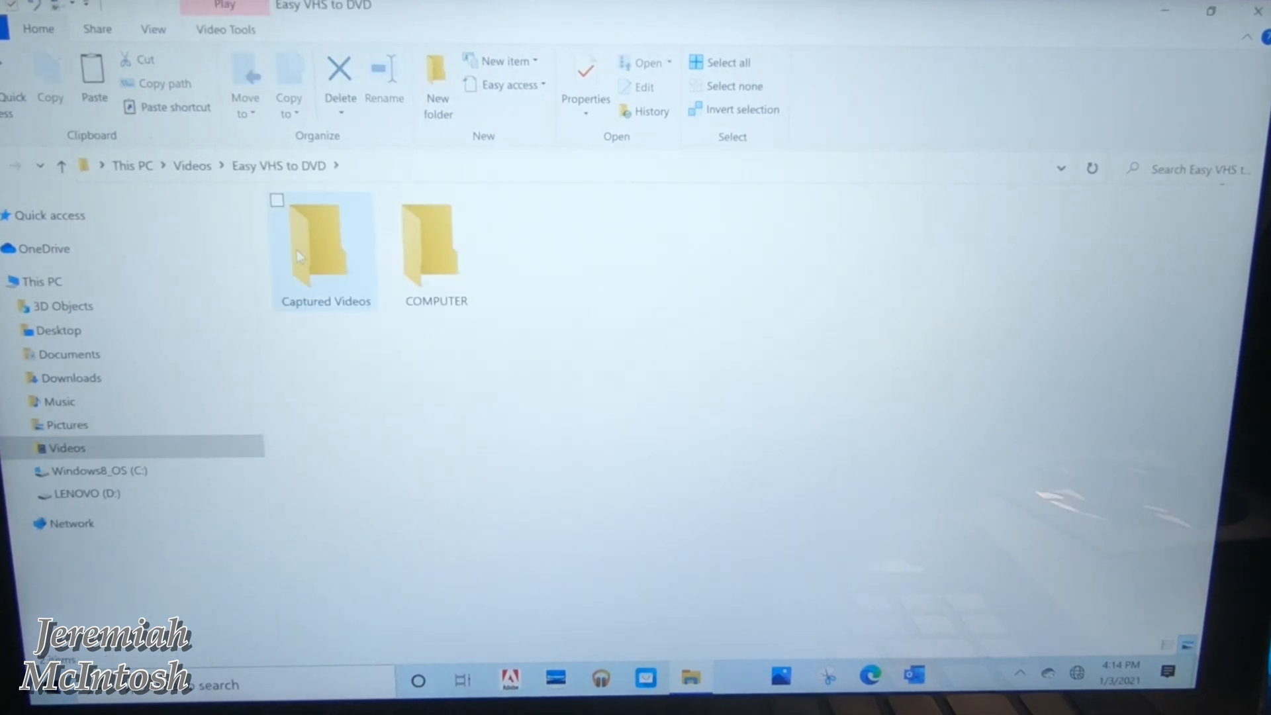
double_click(323, 244)
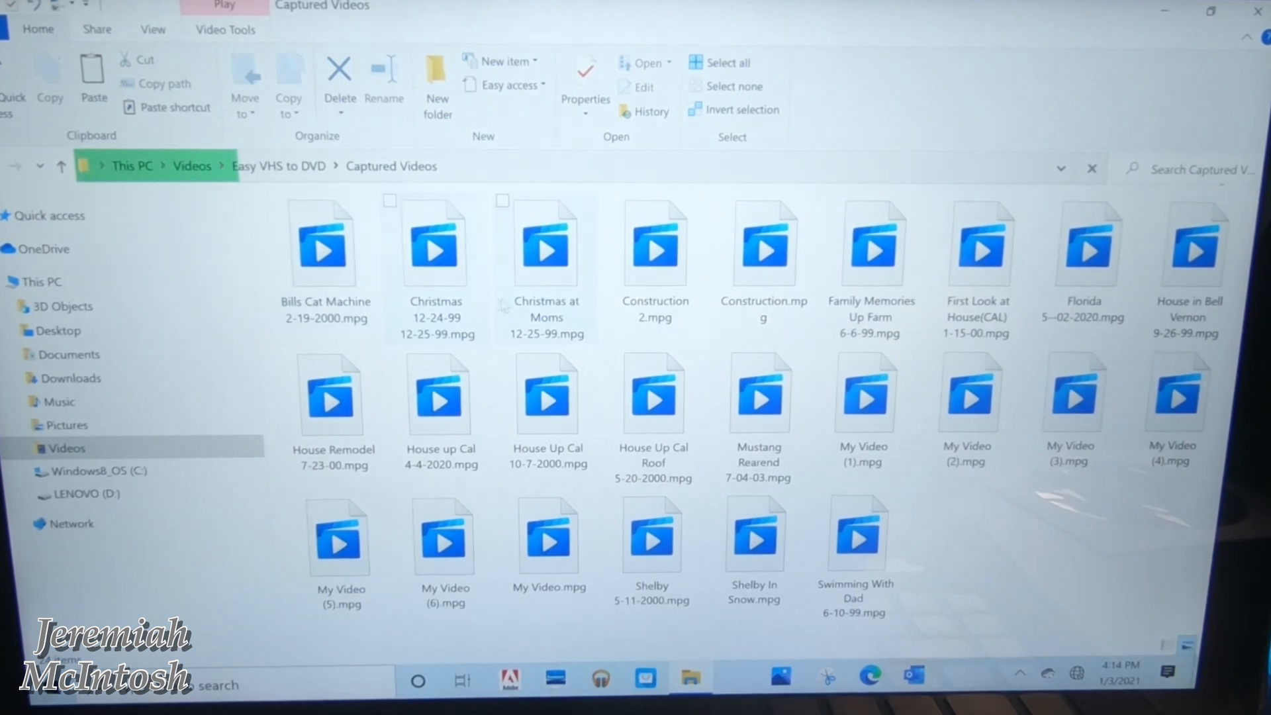
left_click(655, 395)
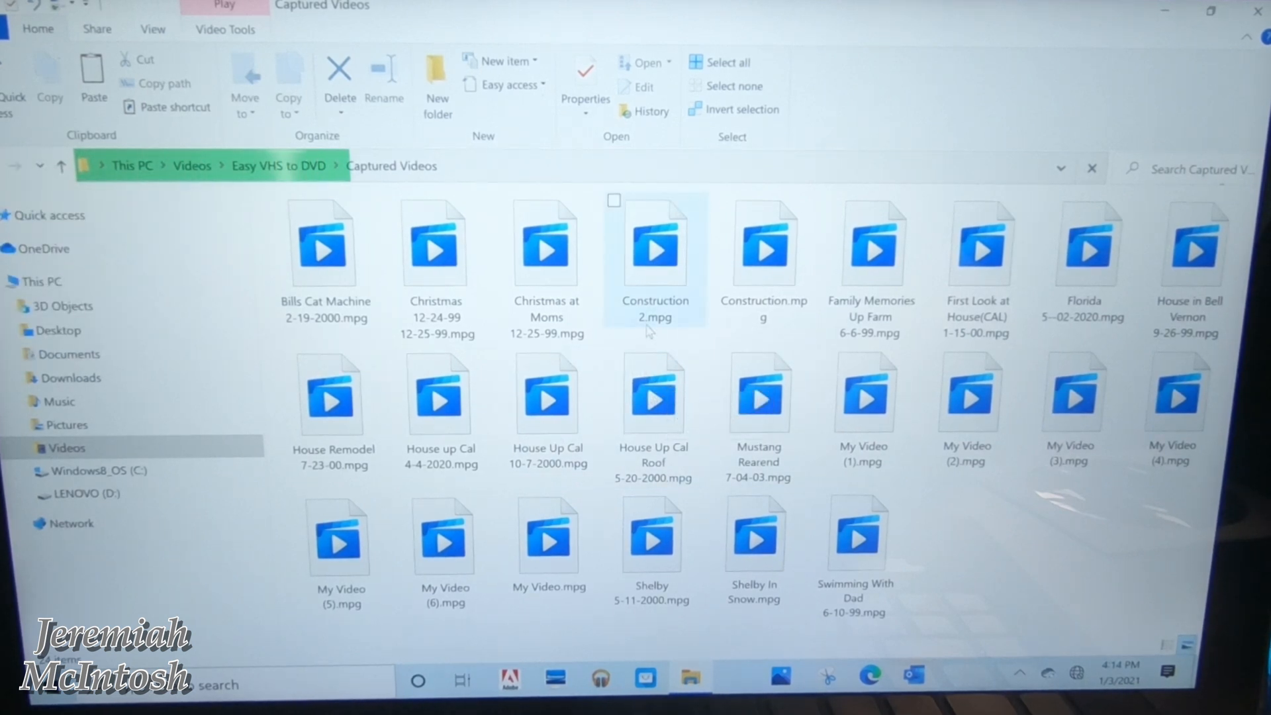
mouse_move(664, 256)
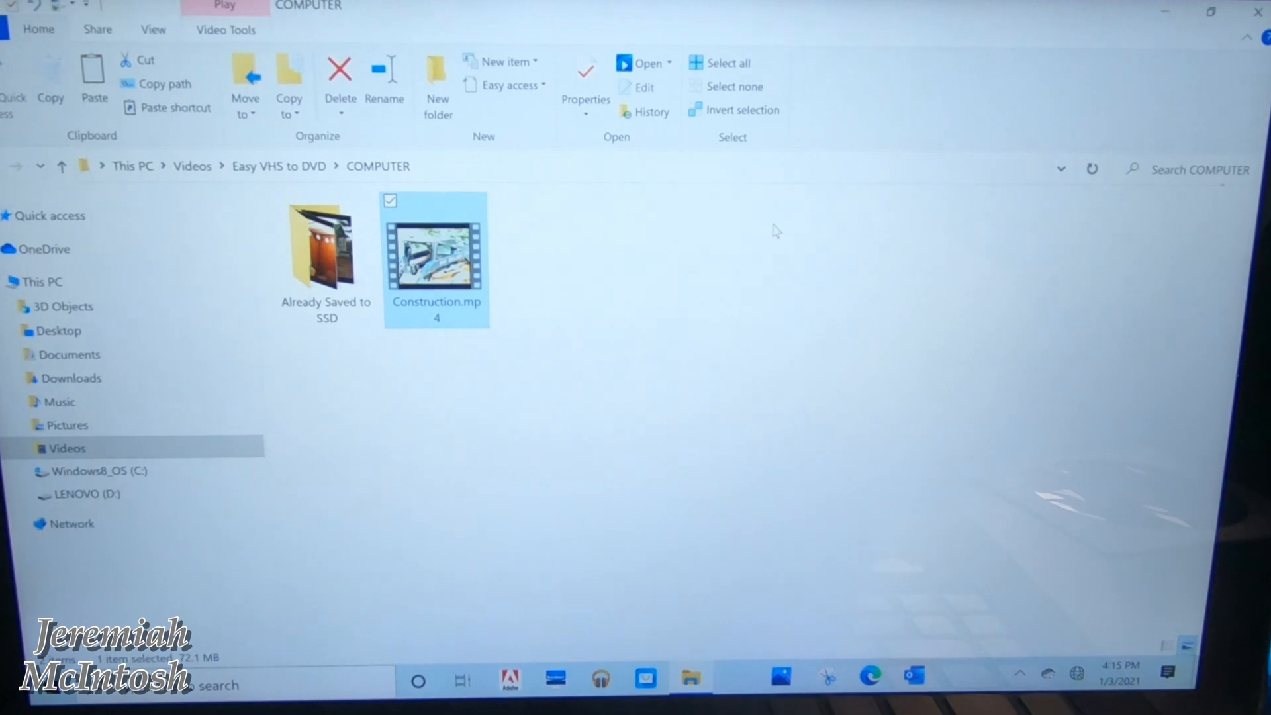
mouse_move(599, 339)
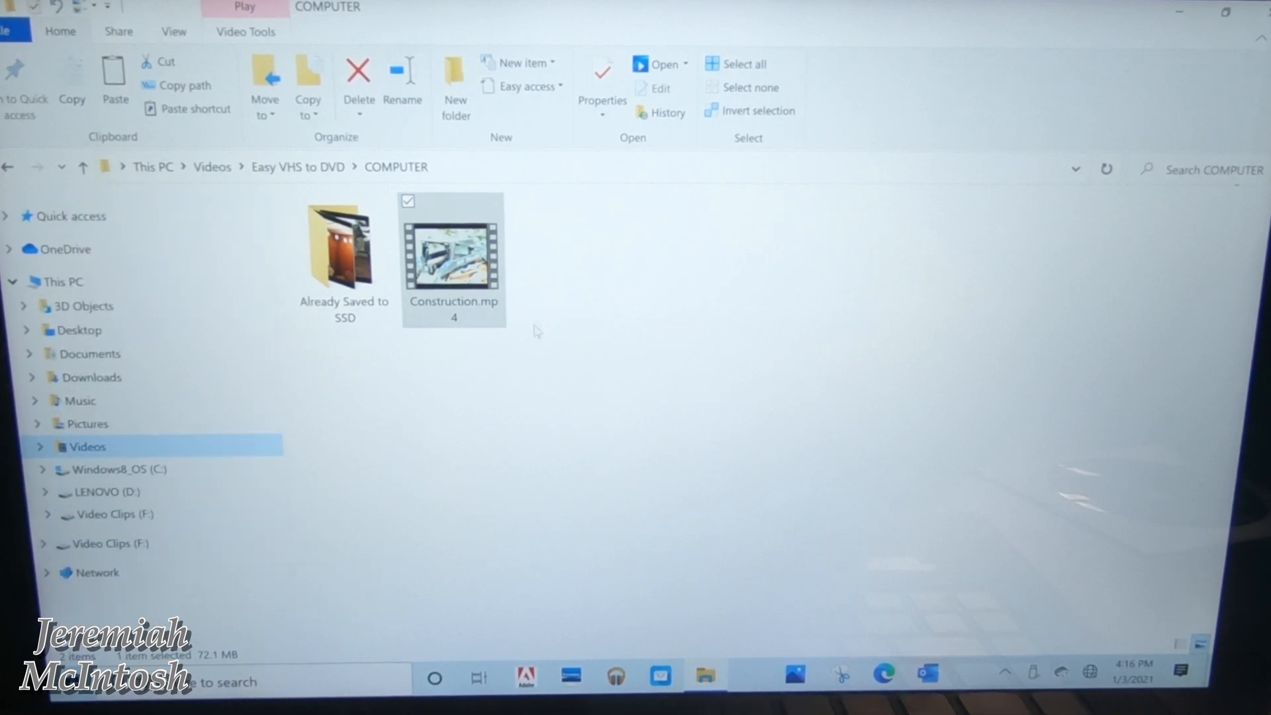
mouse_move(453, 251)
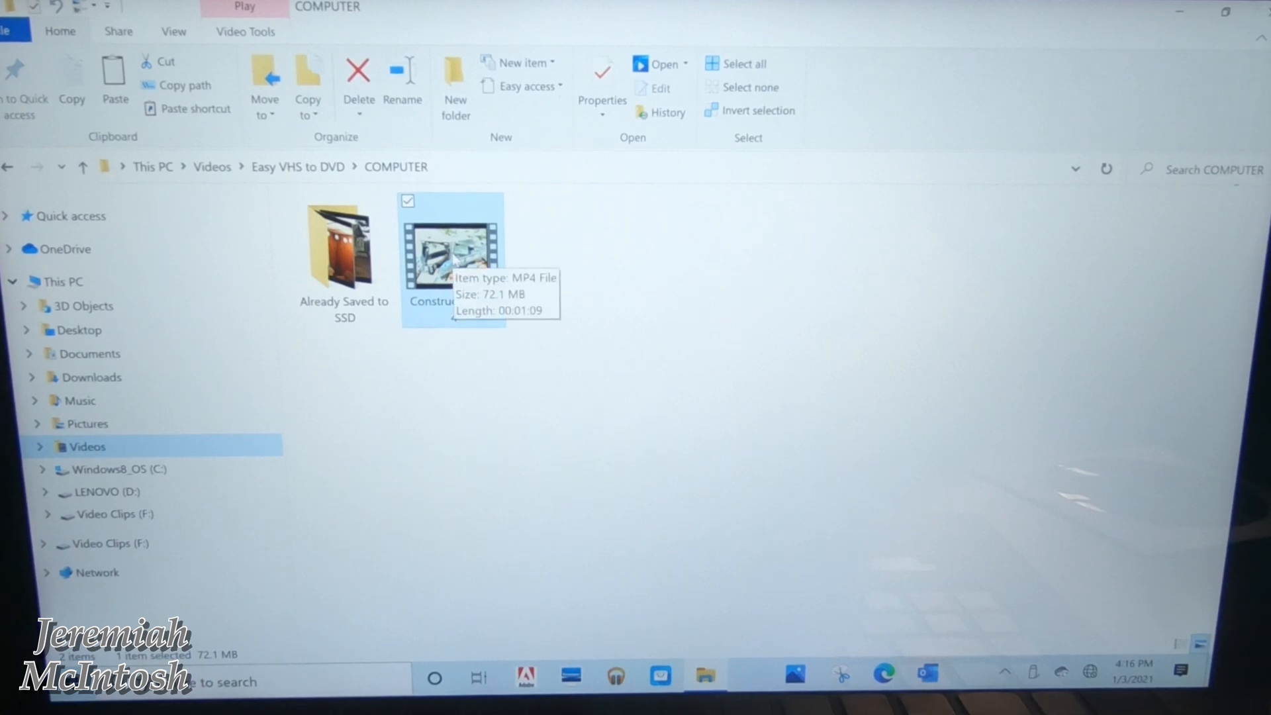